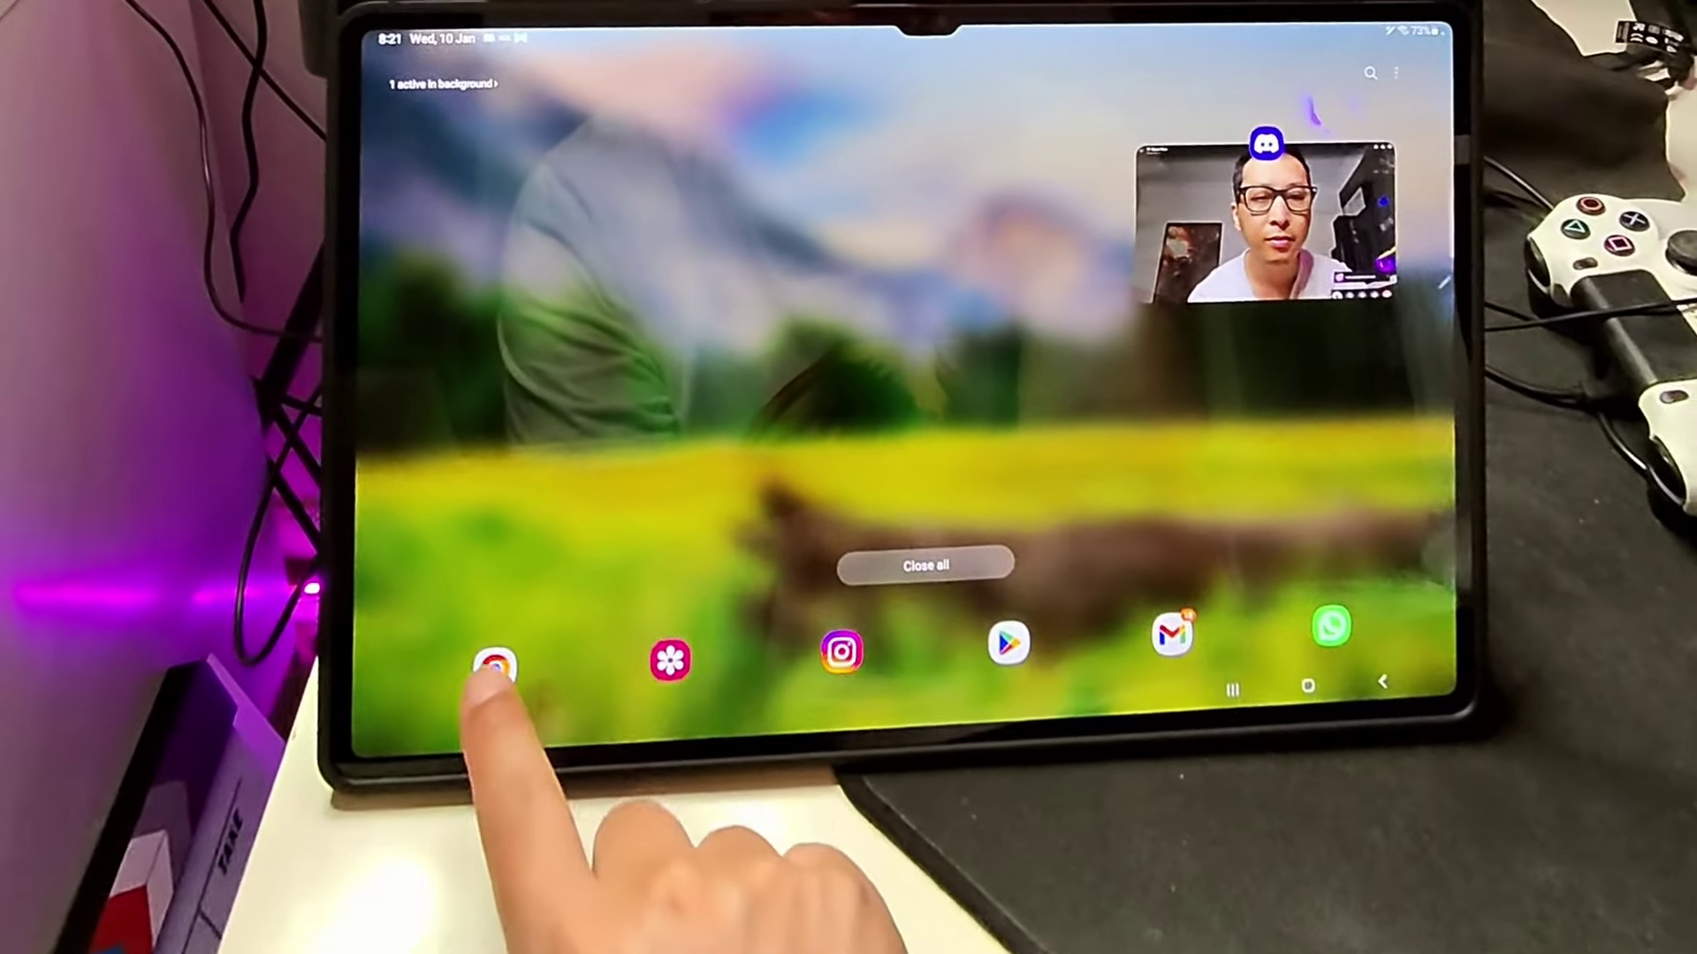
Step: Bring Chrome to the foreground from recents so the D&D Beyond game page loads
left_click(488, 672)
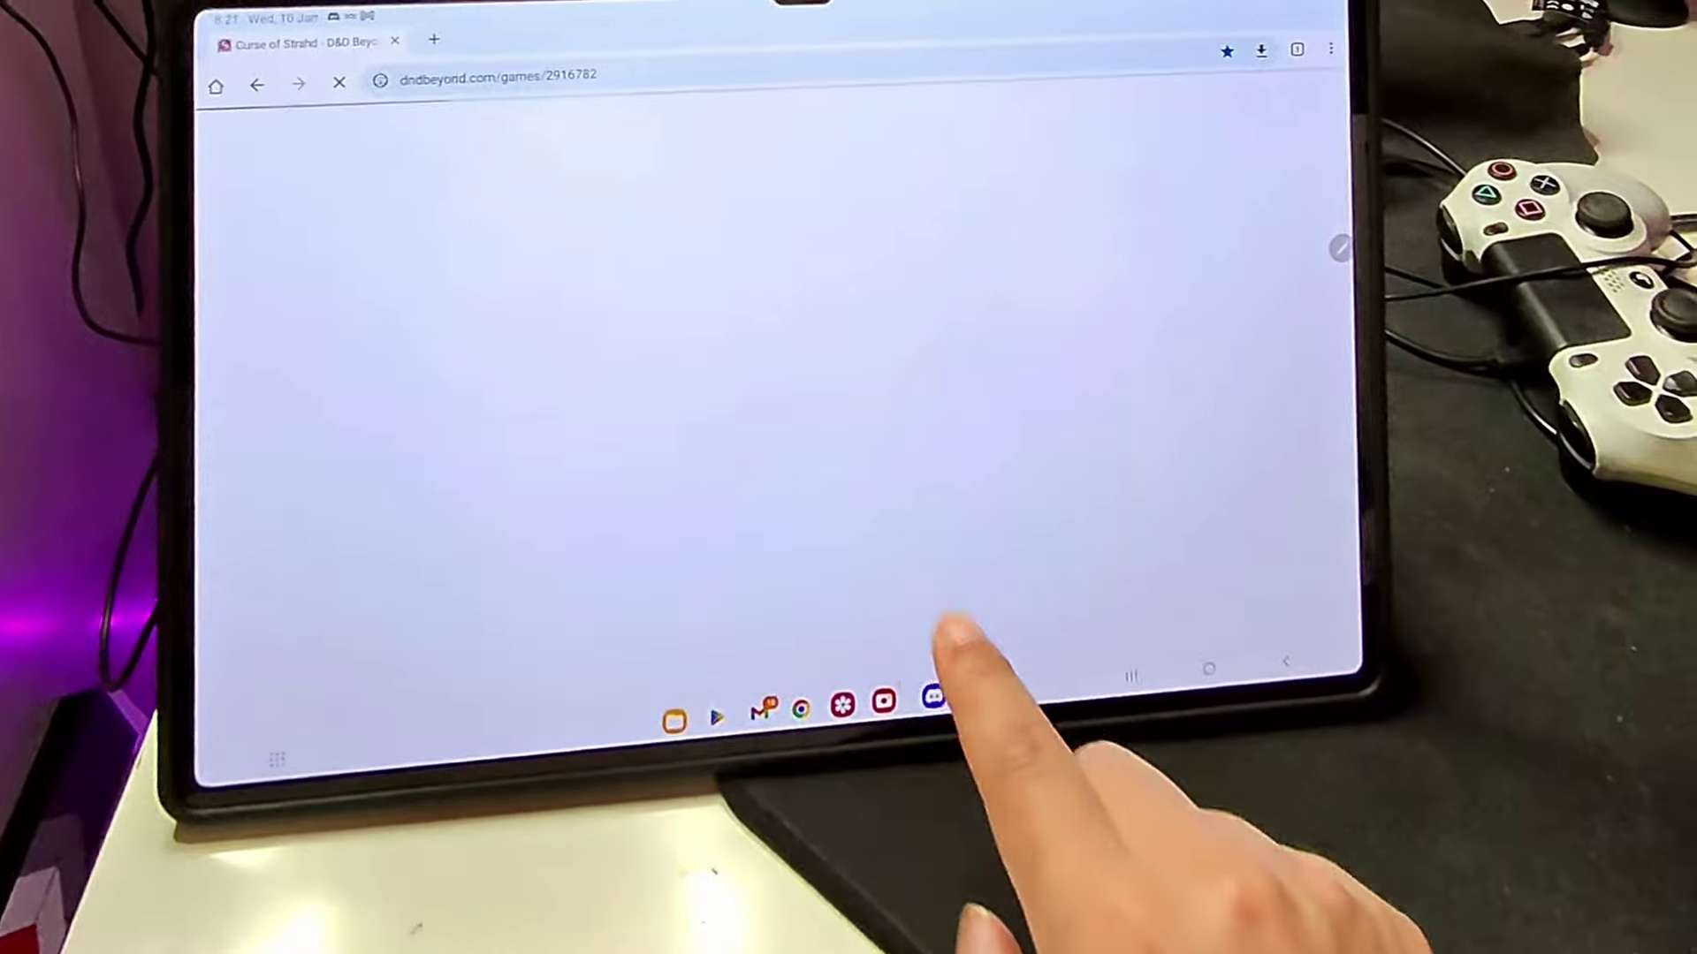